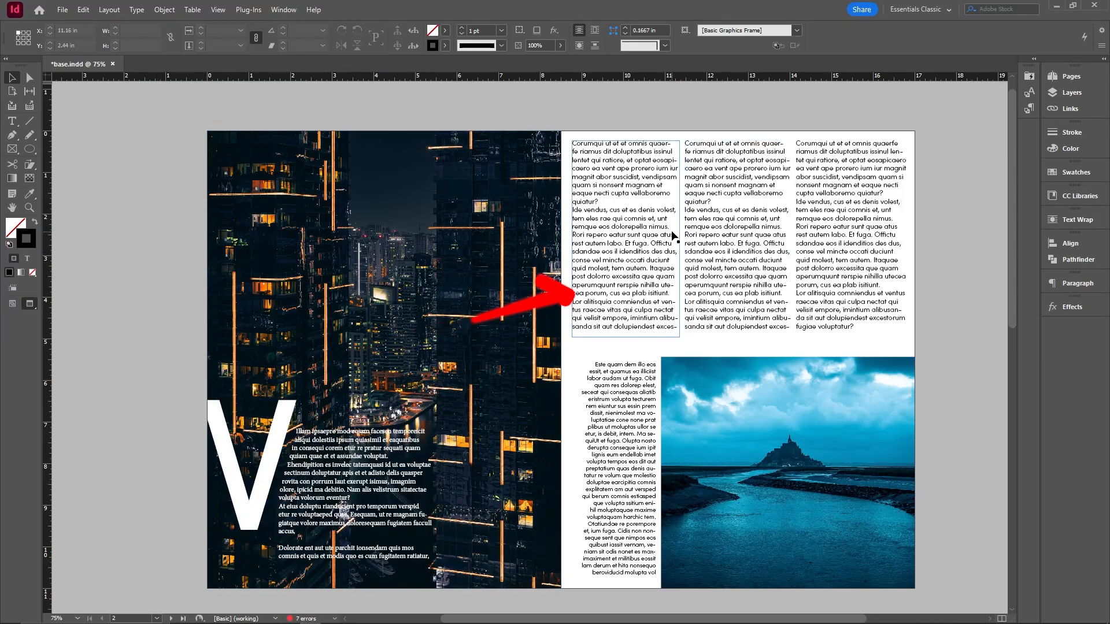
Remove the first text column and shorten the narrow frame beside the island photo.
left_click(737, 238)
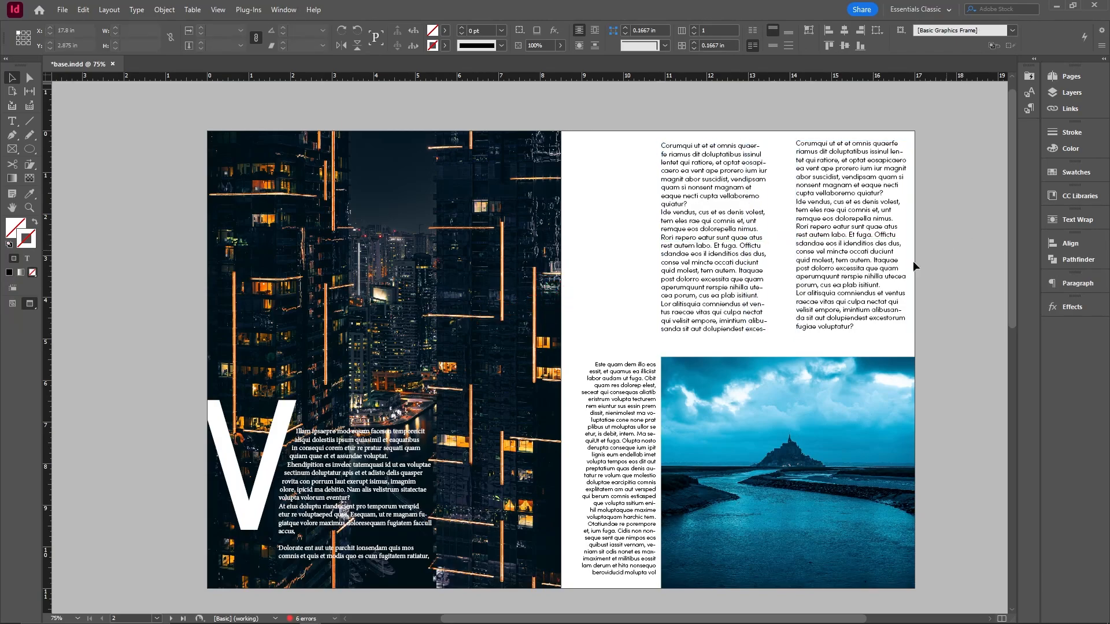
left_click(834, 237)
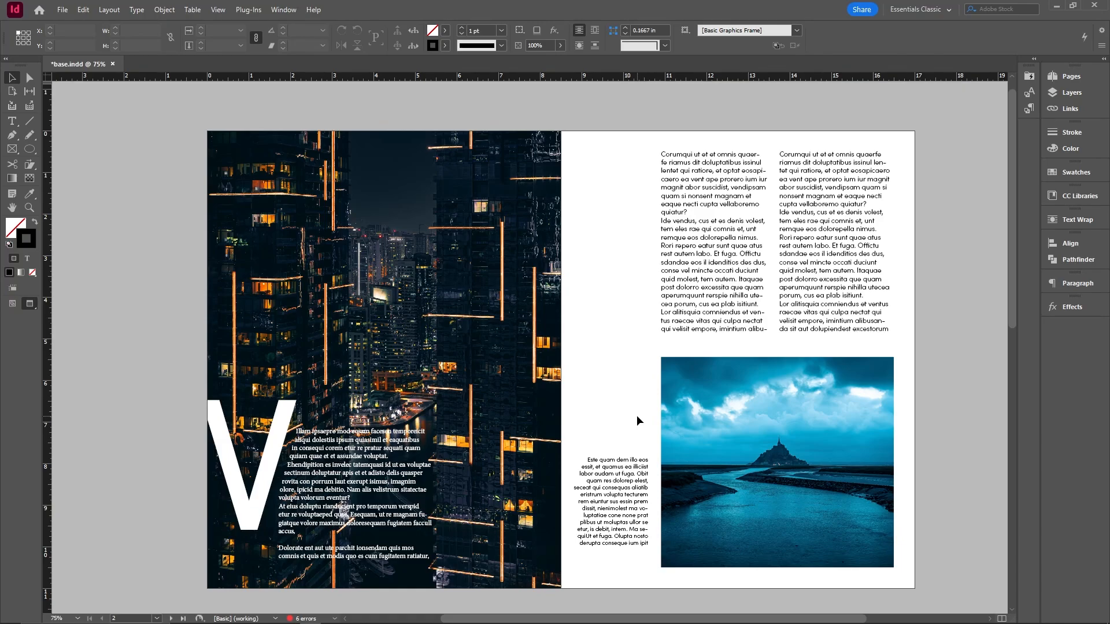
left_click(77, 64)
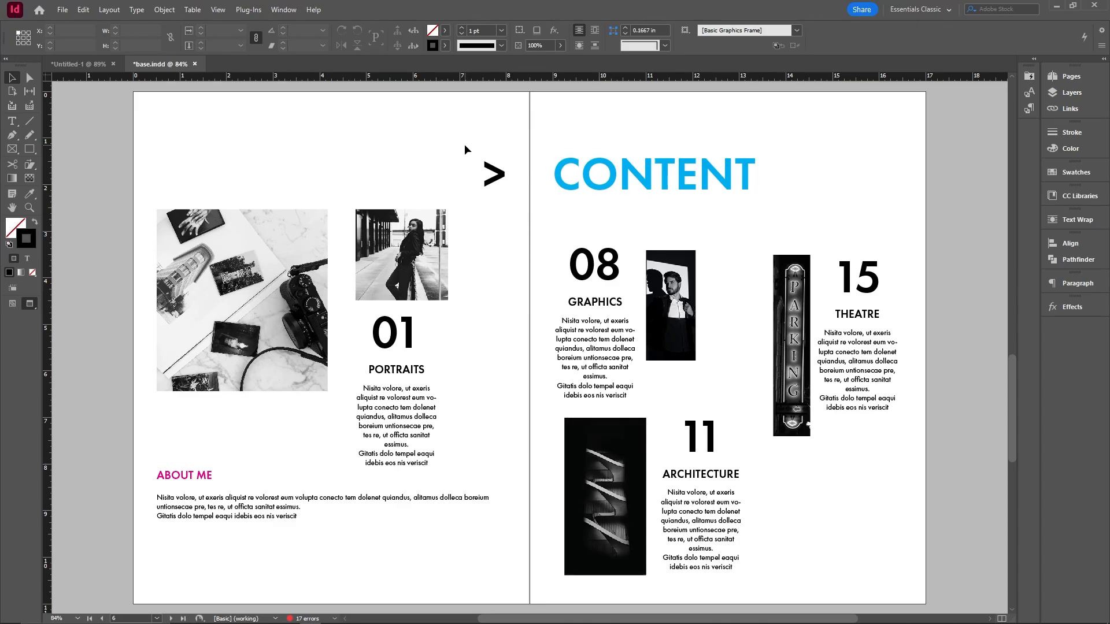
mouse_move(914, 227)
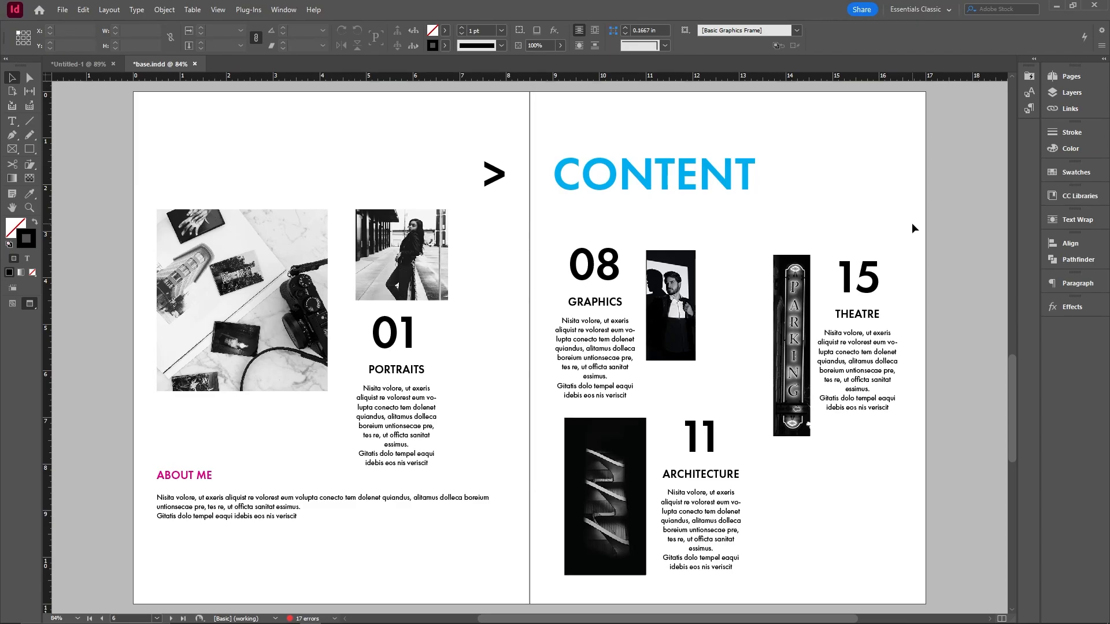
Reposition the PARKING photo, the 08 GRAPHICS entry and the pier photo into the four-column row.
left_click(791, 346)
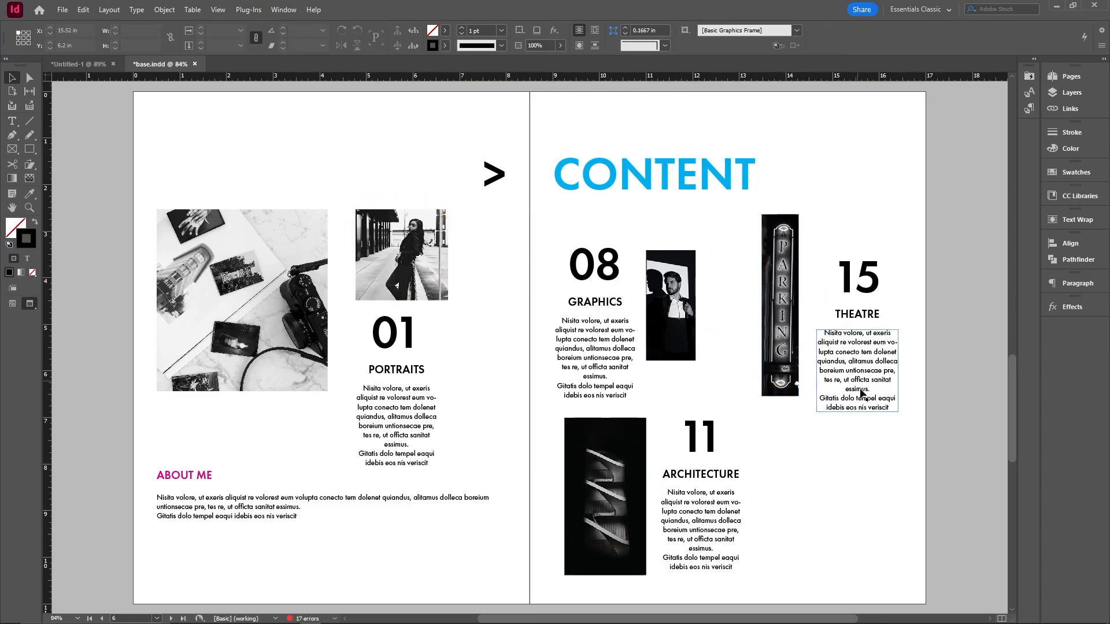
left_click(594, 263)
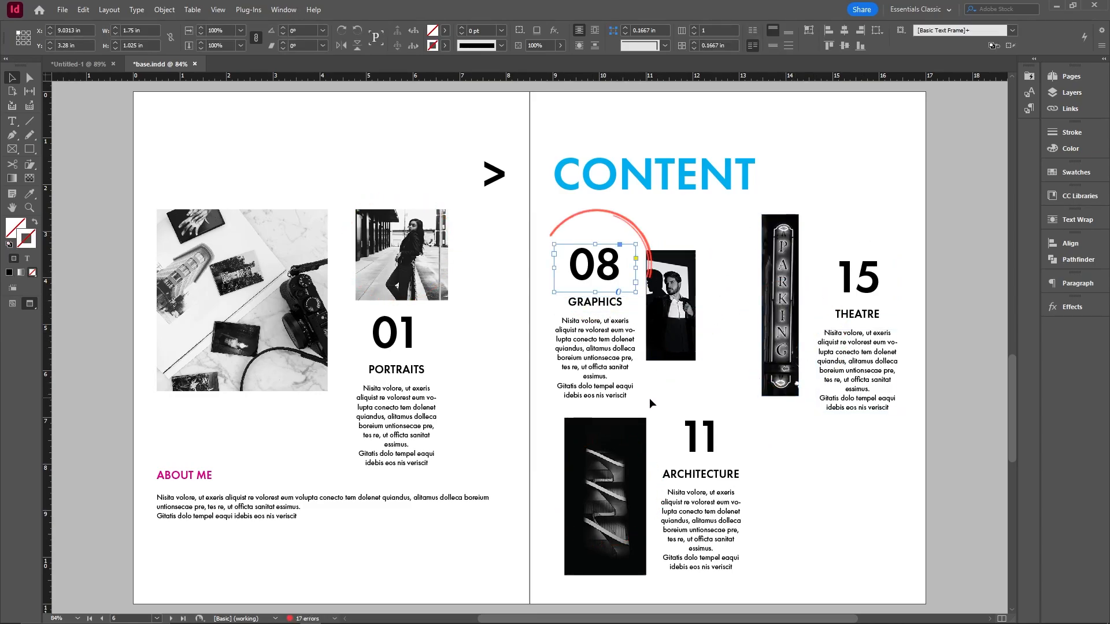
left_click(601, 358)
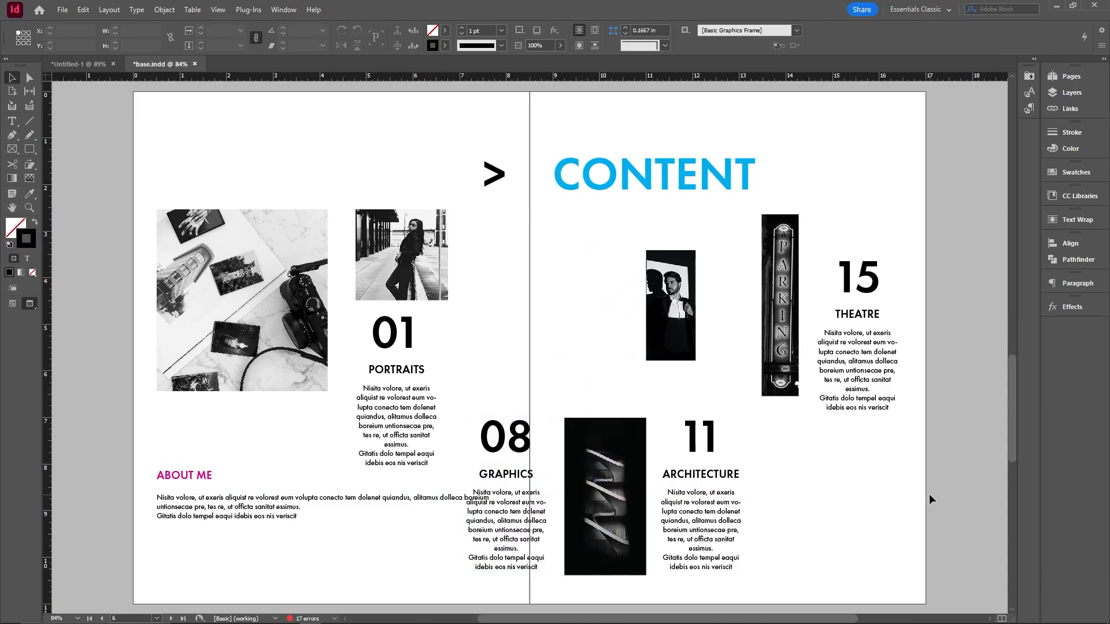
left_click(641, 176)
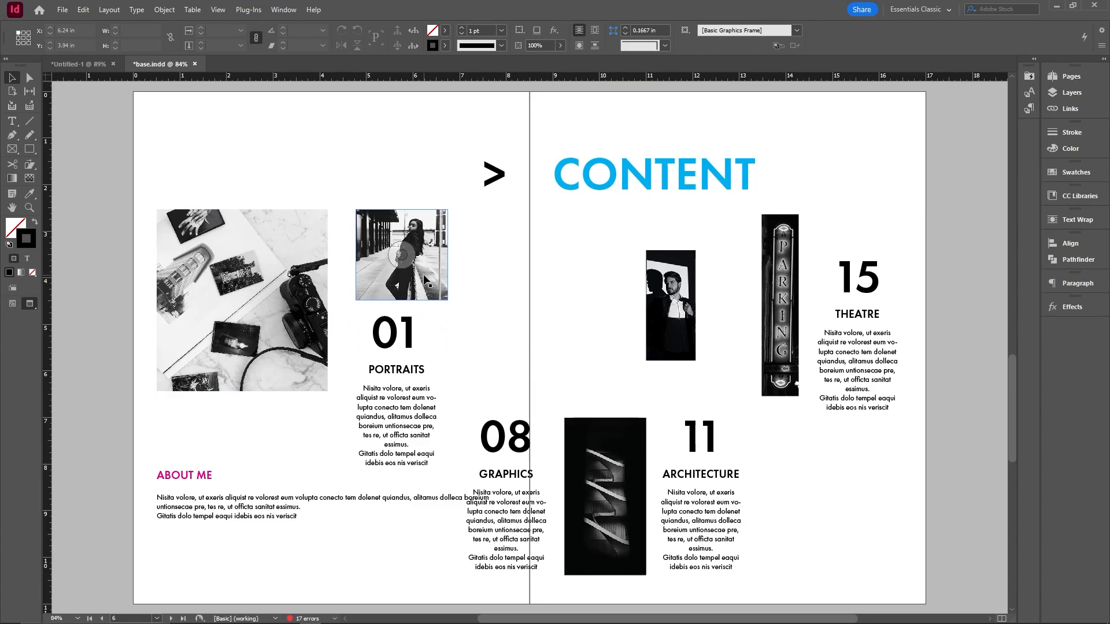
left_click(604, 310)
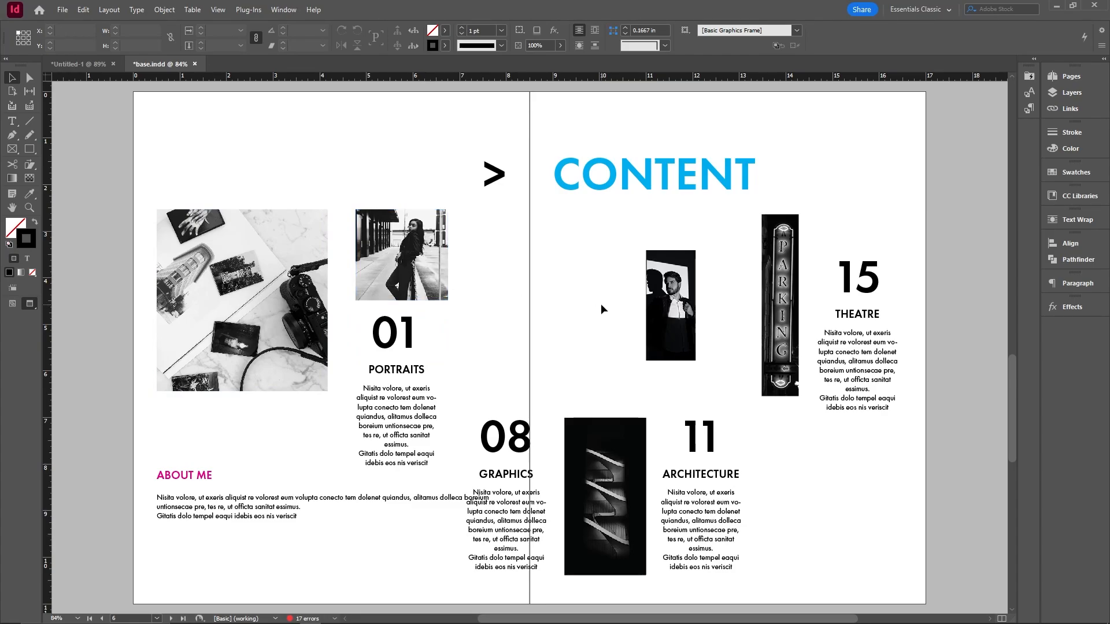
mouse_move(741, 309)
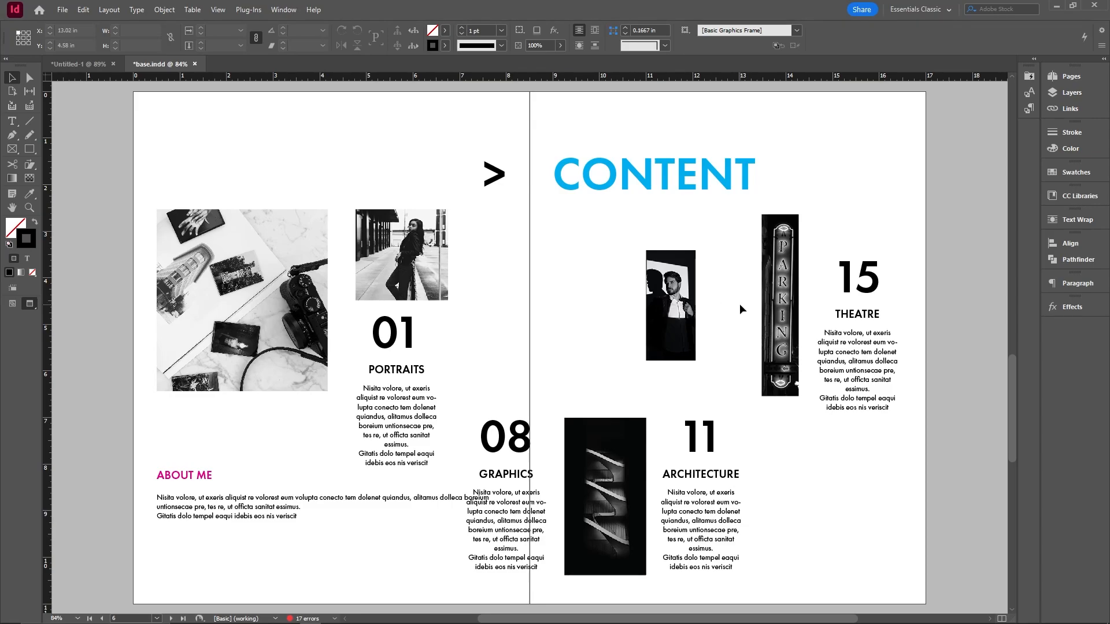
scroll("down", 3)
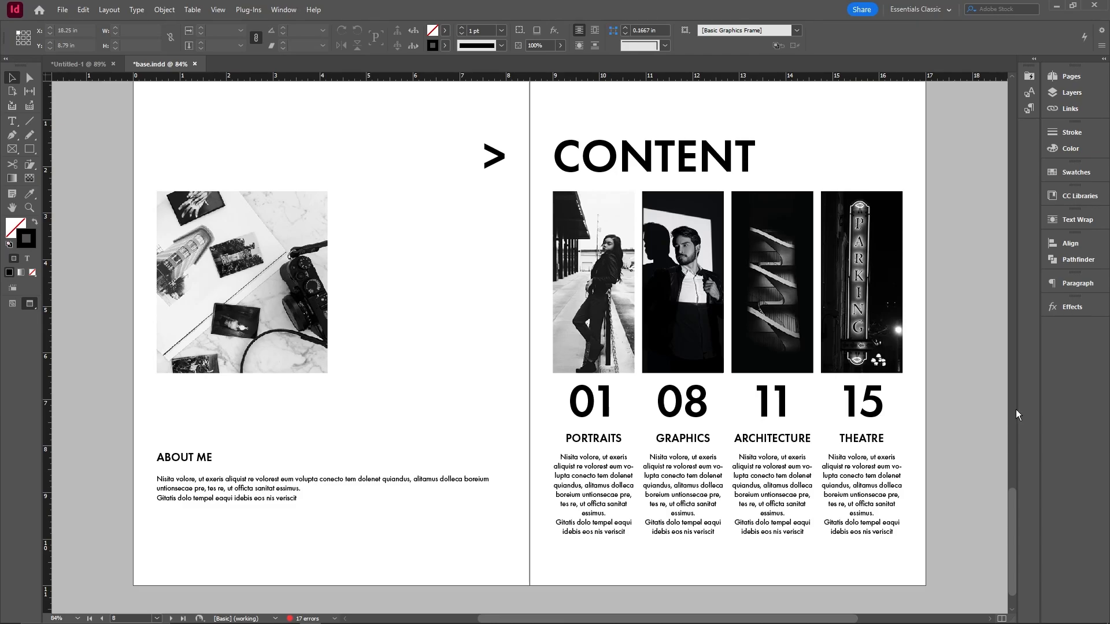
left_click(244, 64)
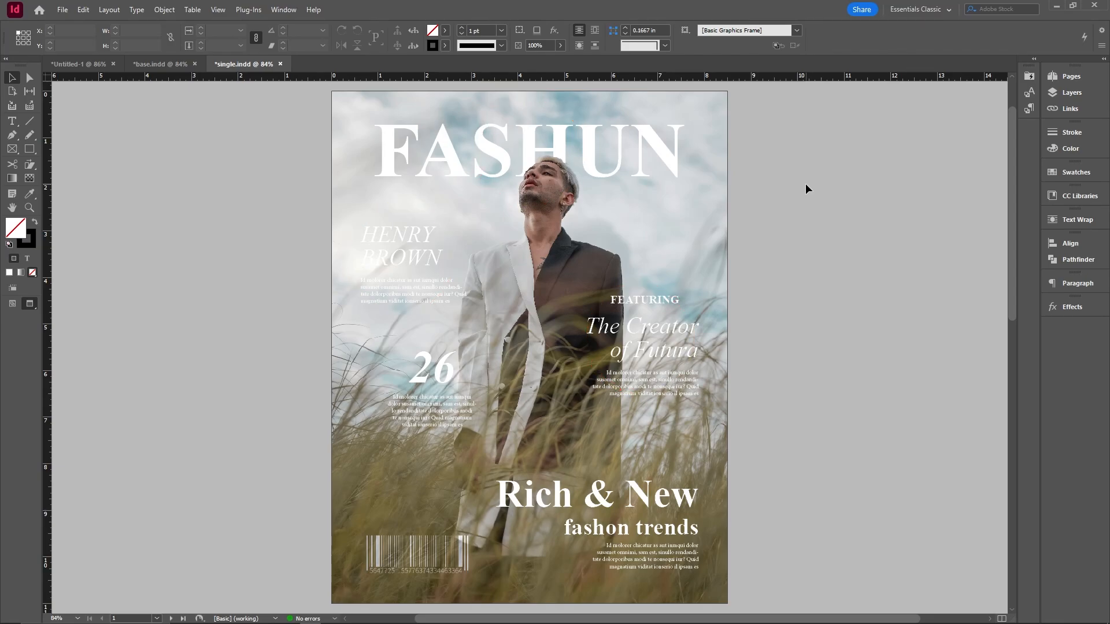
mouse_move(791, 210)
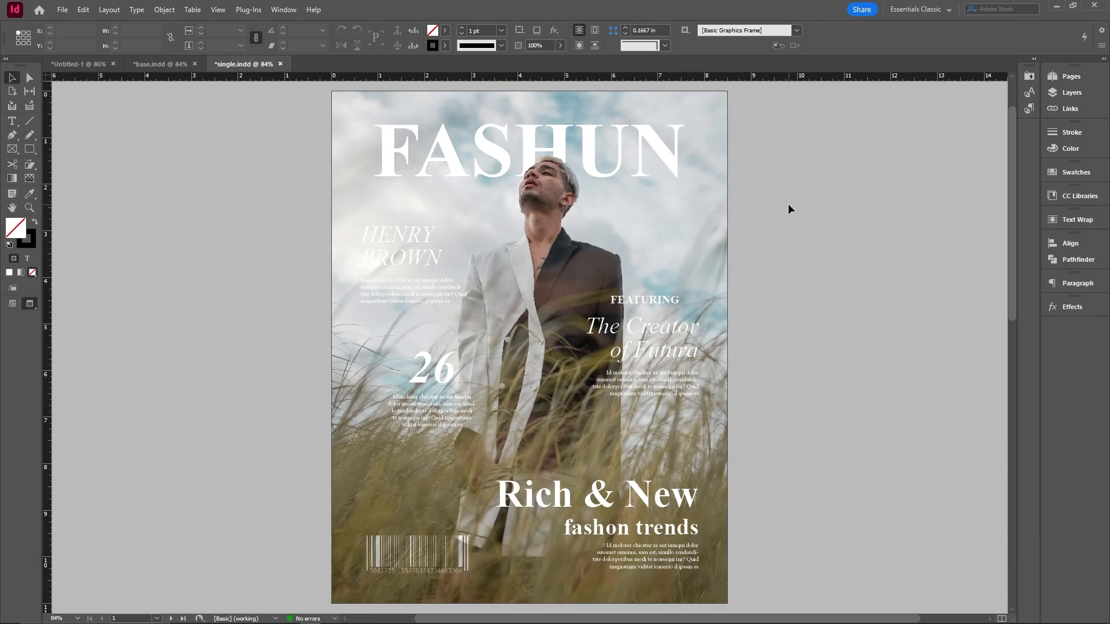
Recolour the HENRY BROWN headline and its text to black beside the cover photo.
left_click(503, 163)
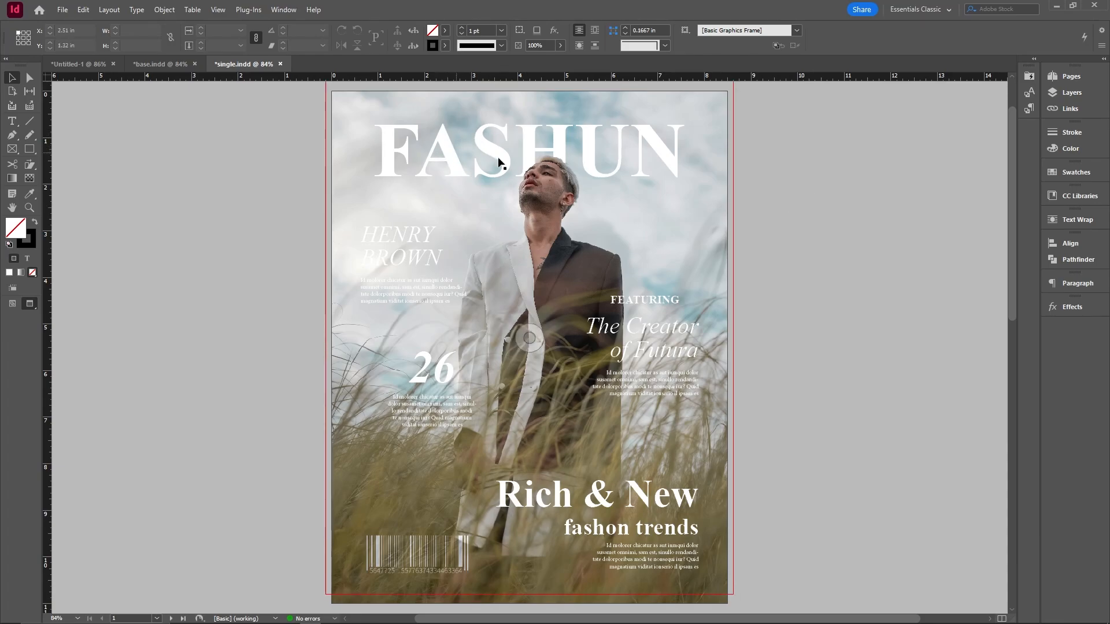
mouse_move(708, 177)
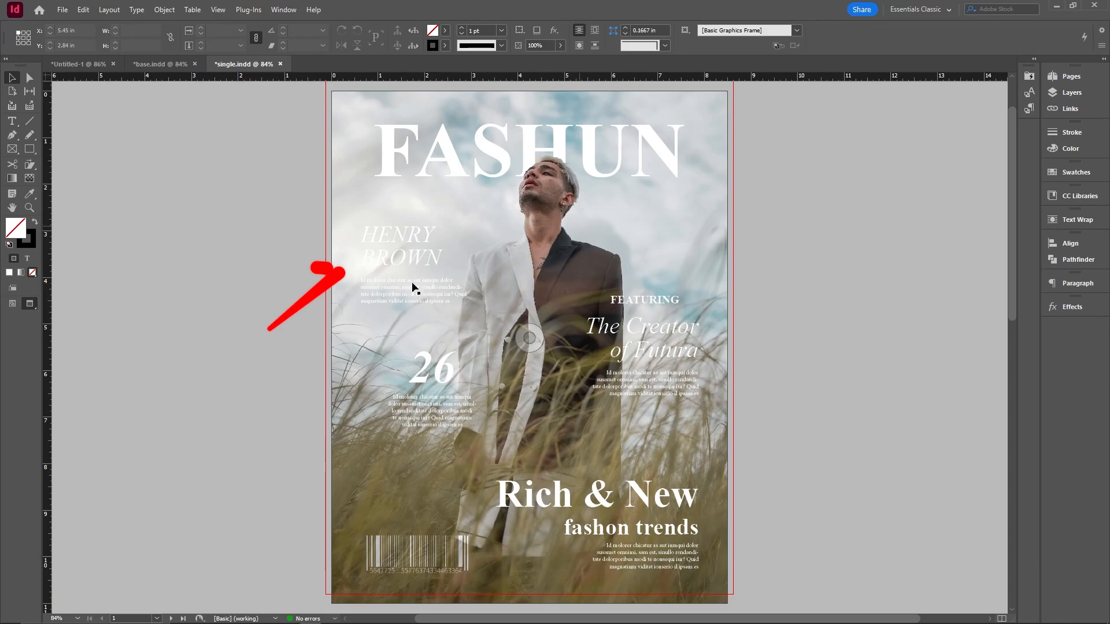
left_click(416, 257)
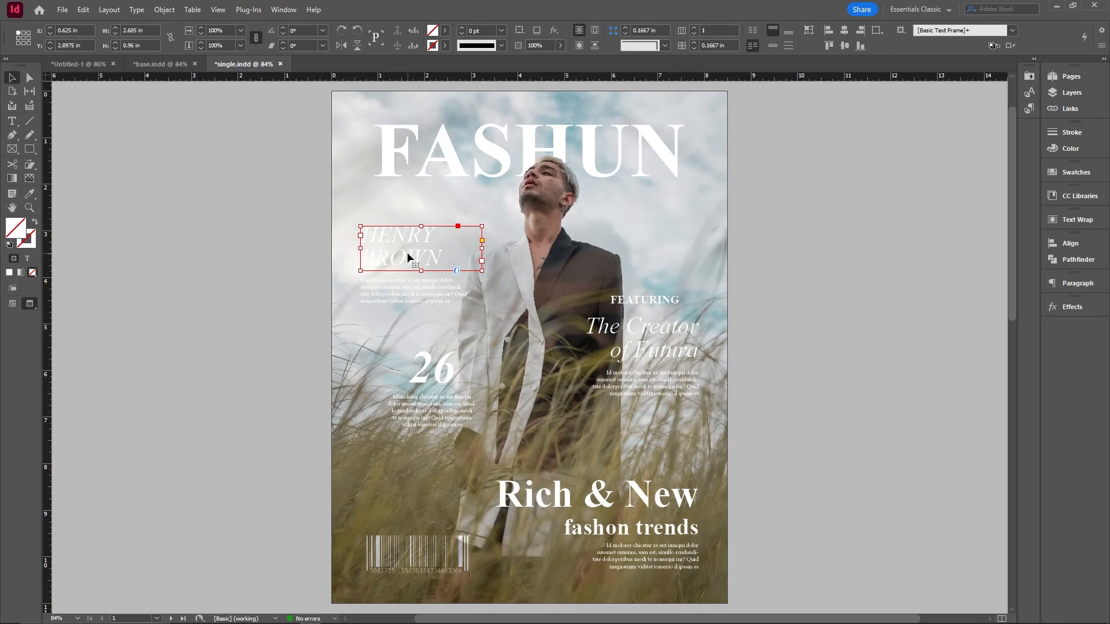
mouse_move(770, 240)
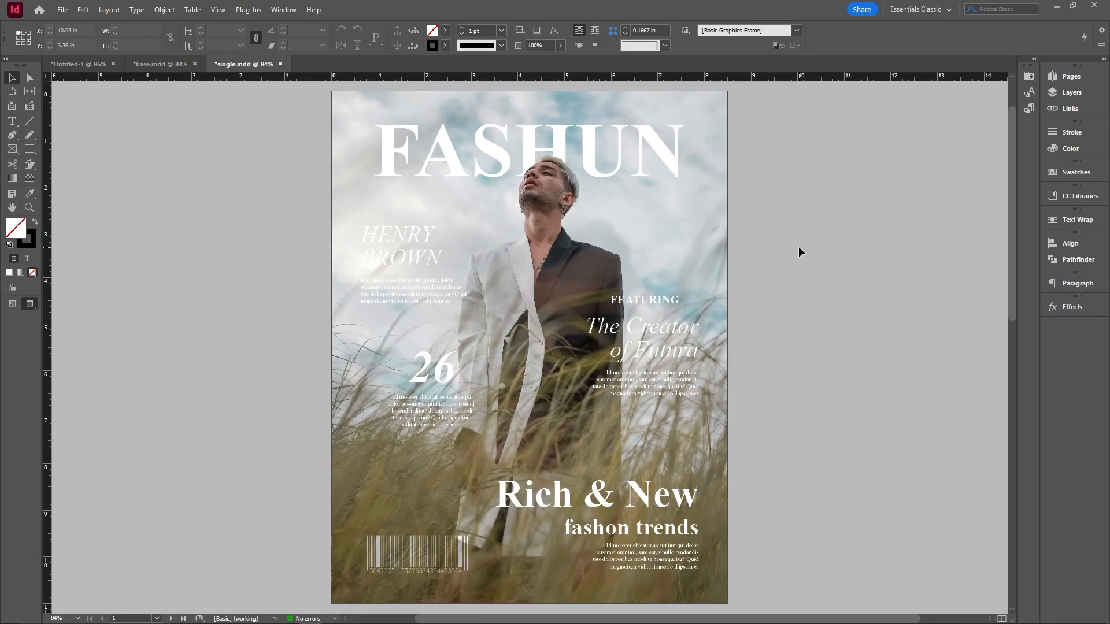
left_click(508, 238)
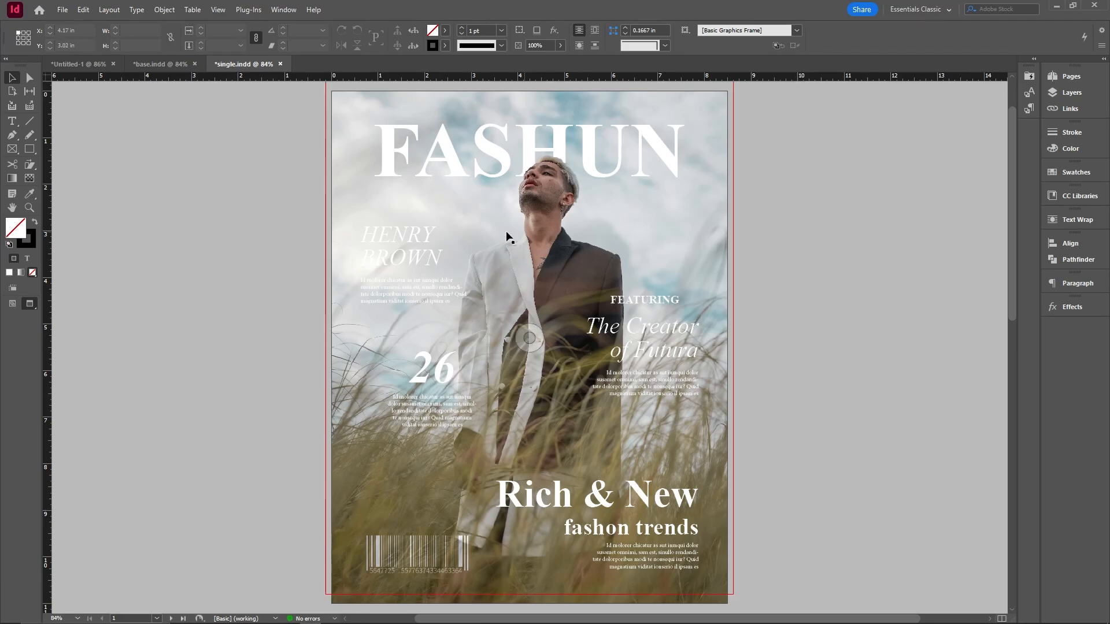
left_click(421, 247)
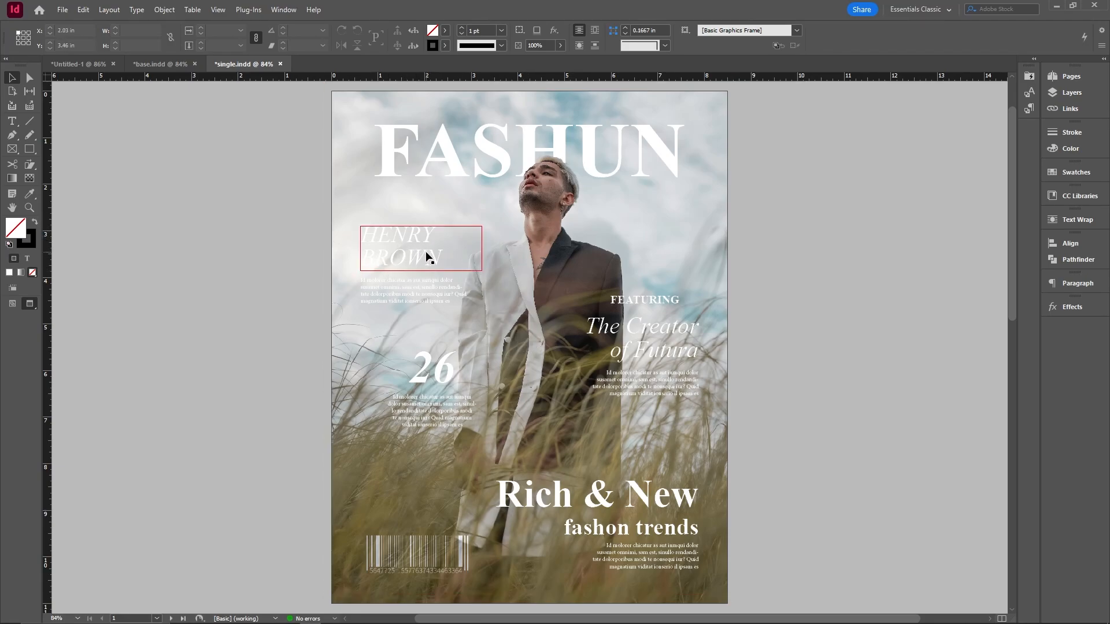
double_click(420, 254)
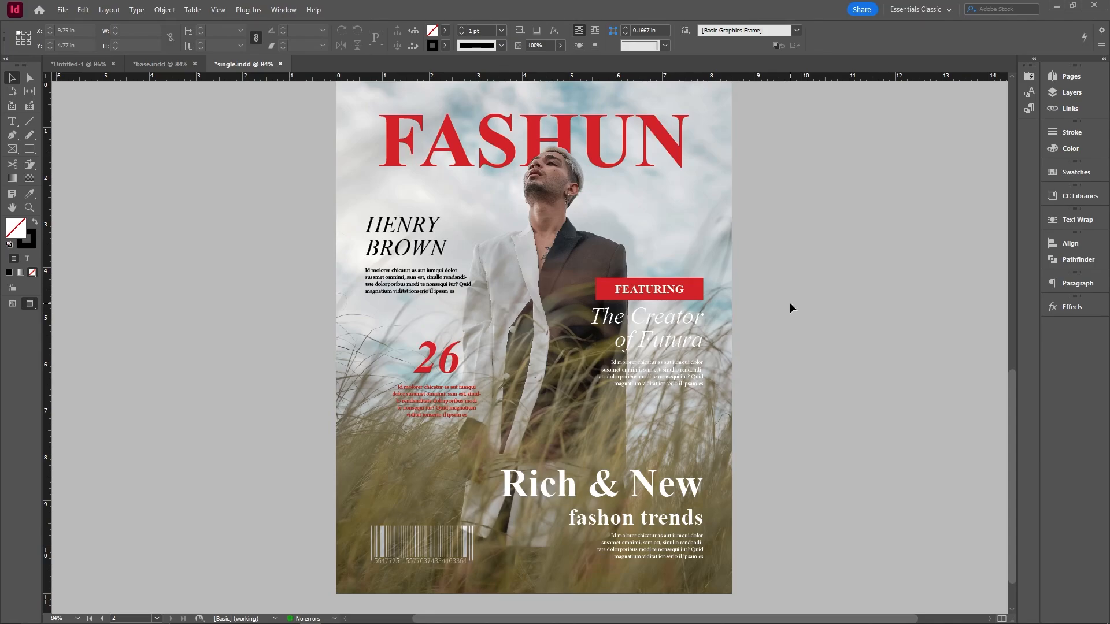
Switch to the base.indd document showing the uneven PORTRAITS spread.
left_click(161, 64)
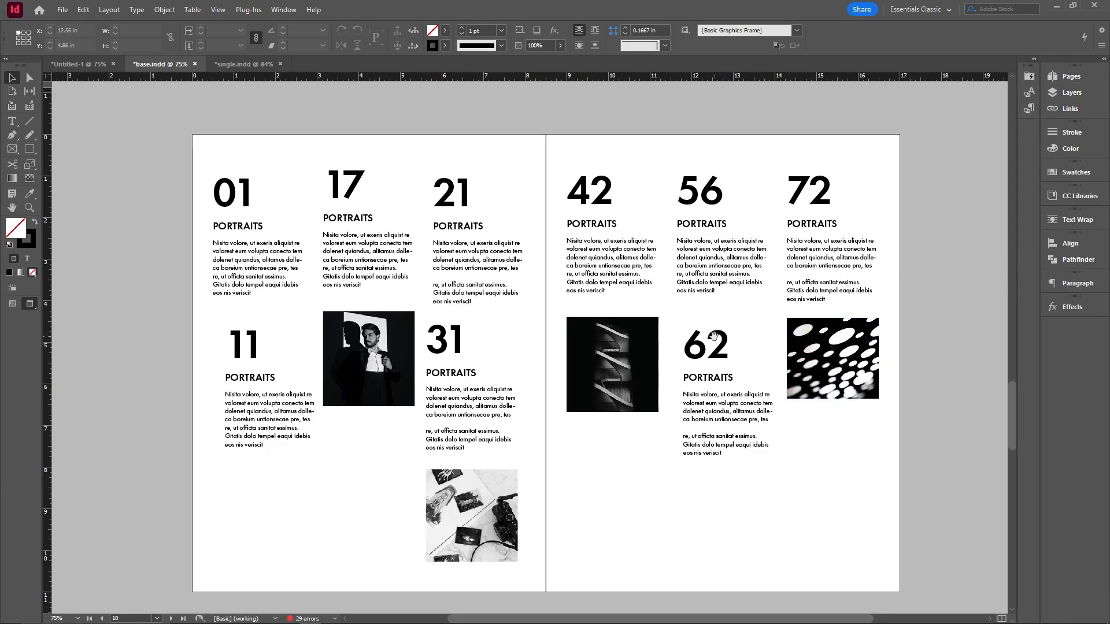
Scroll to the next spread with the PORTRAITS entries realigned in even rows.
scroll("up", 3)
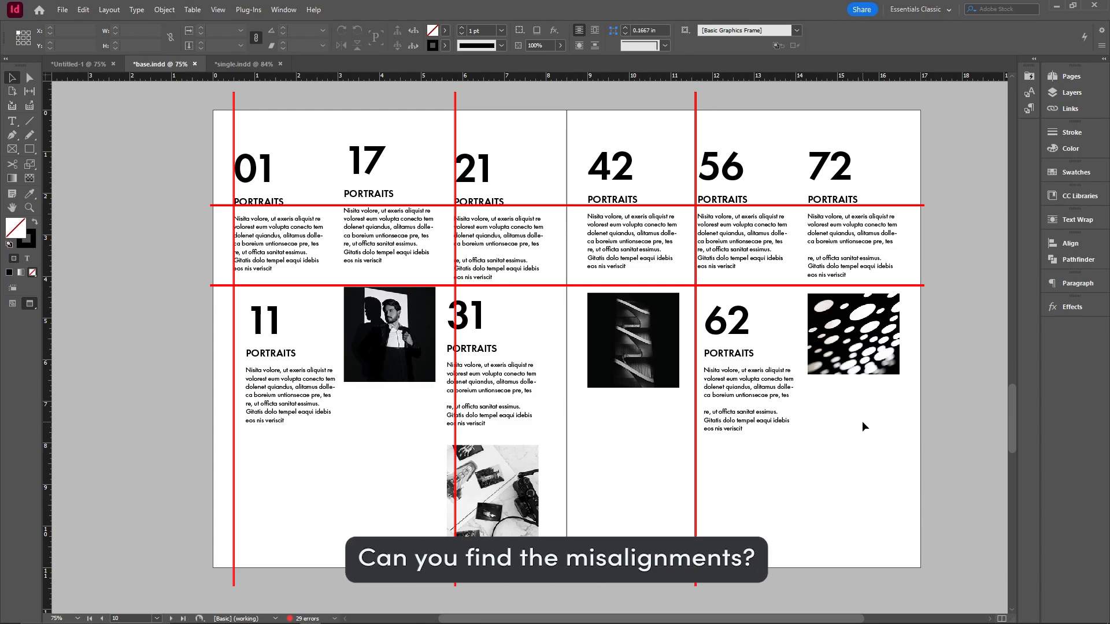
scroll("down", 3)
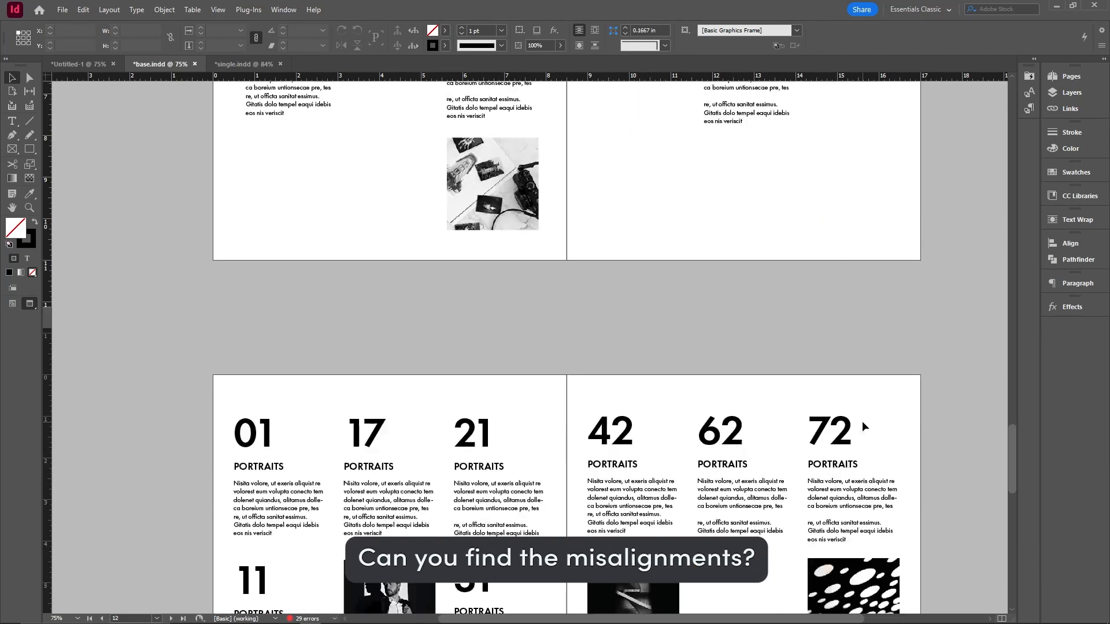